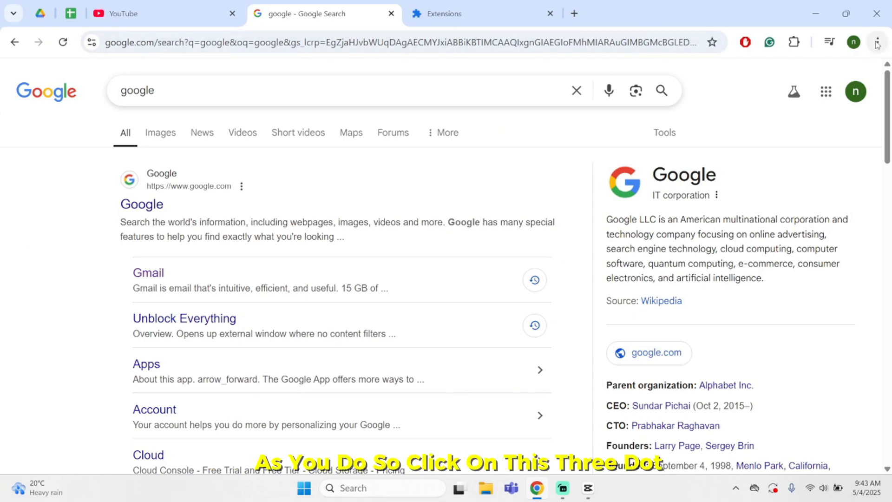
# Remove the Free VPN for Chrome extension from the Manage Extensions page and confirm removal
pyautogui.click(878, 42)
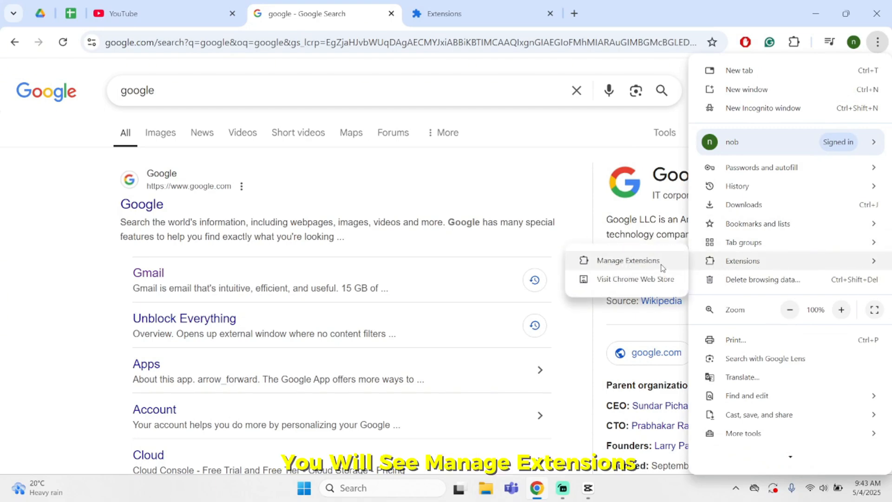
pyautogui.click(628, 260)
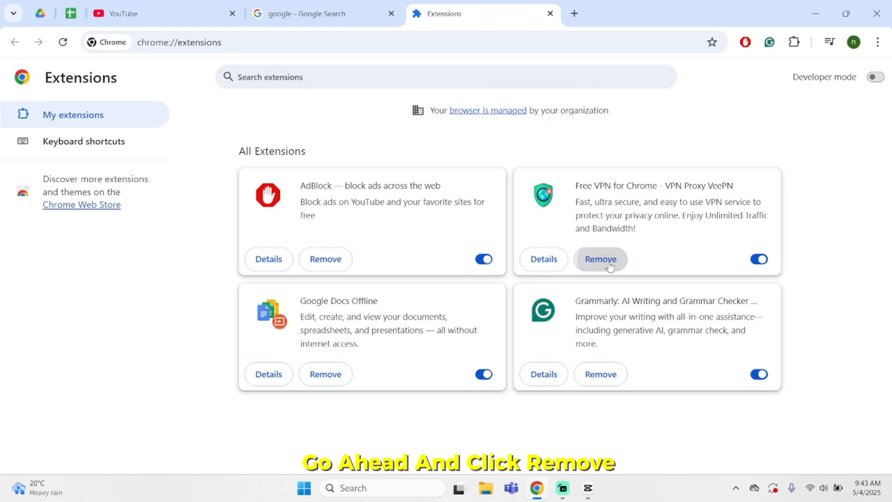
pyautogui.click(601, 260)
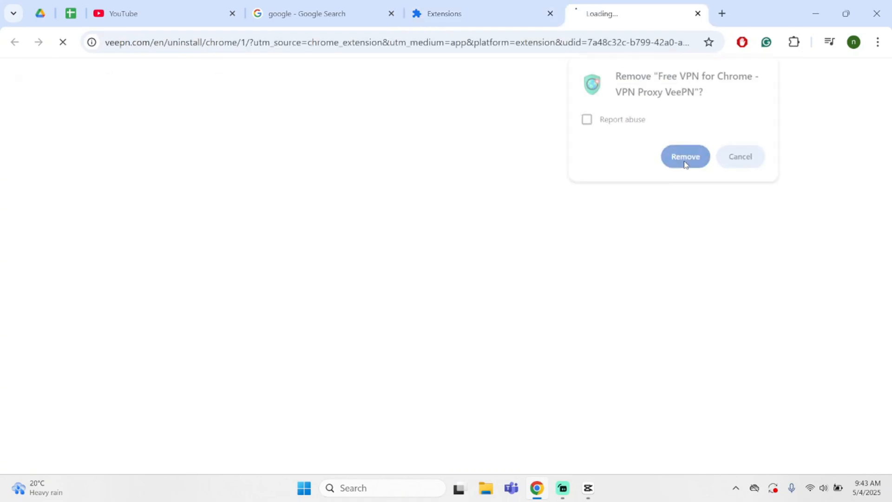
pyautogui.click(686, 156)
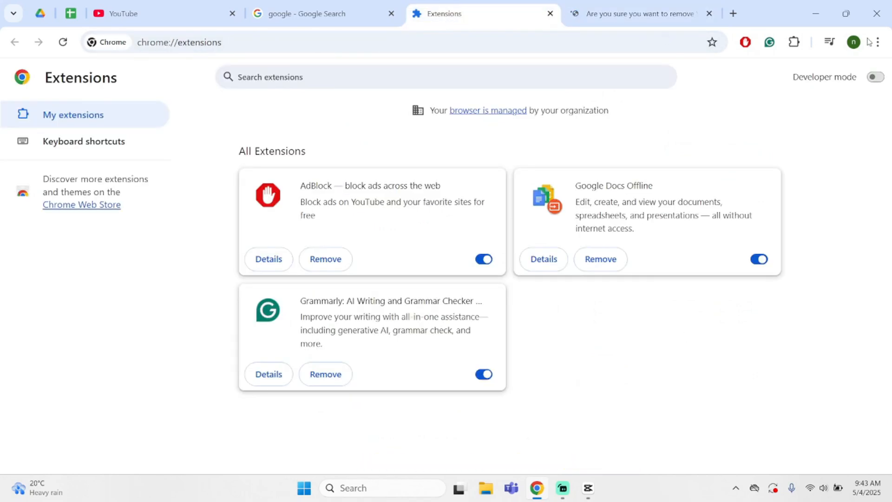
# Delete browsing history for All time from Settings' Delete browsing data dialog
pyautogui.click(880, 42)
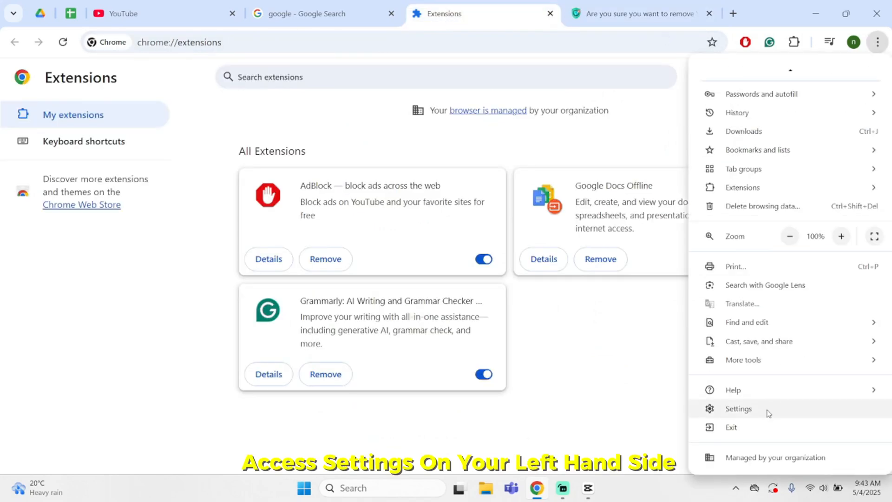
pyautogui.click(738, 409)
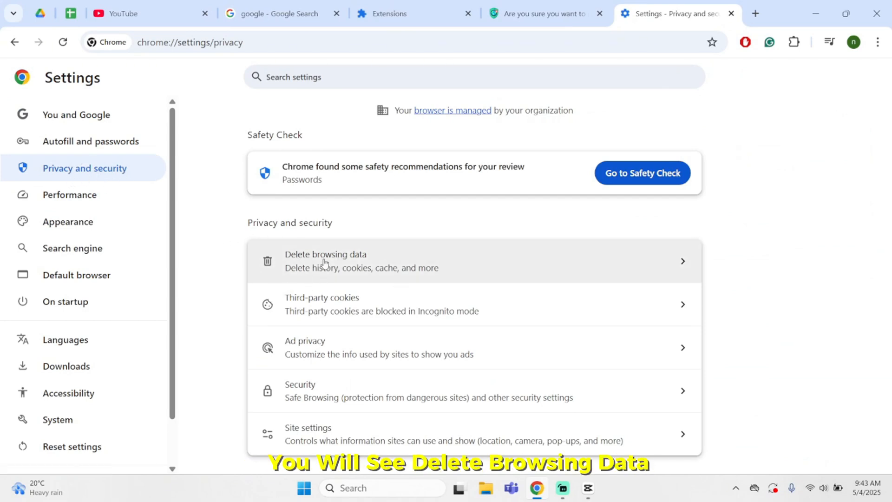
pyautogui.click(325, 261)
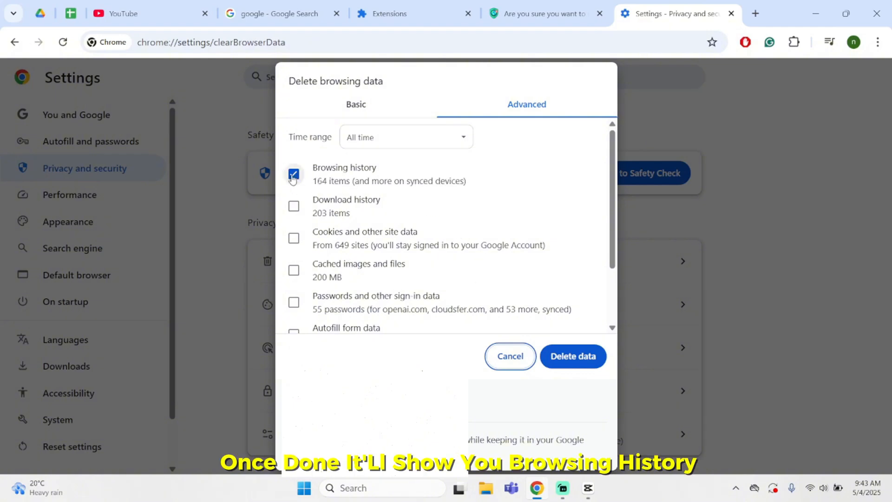
pyautogui.scroll(-3)
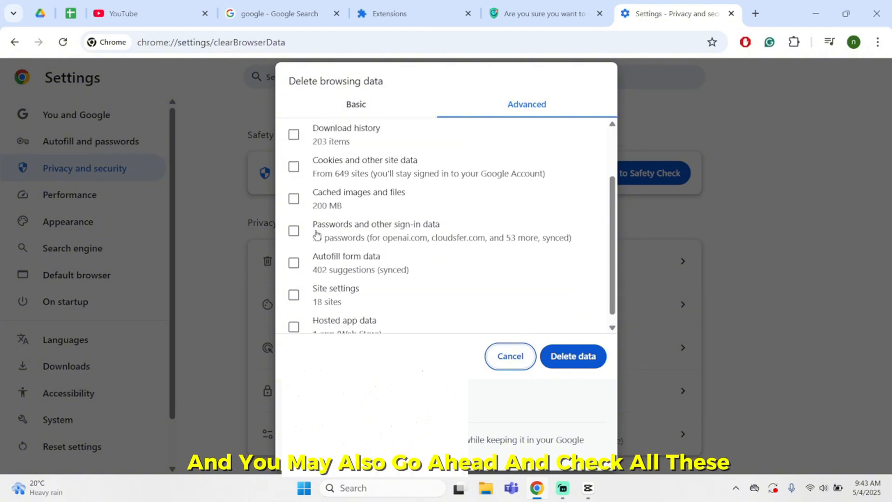
pyautogui.scroll(-3)
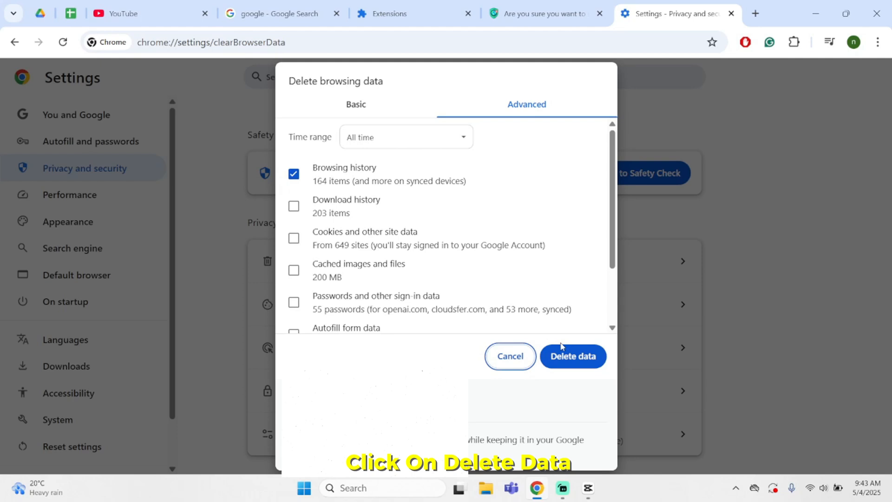
pyautogui.click(573, 356)
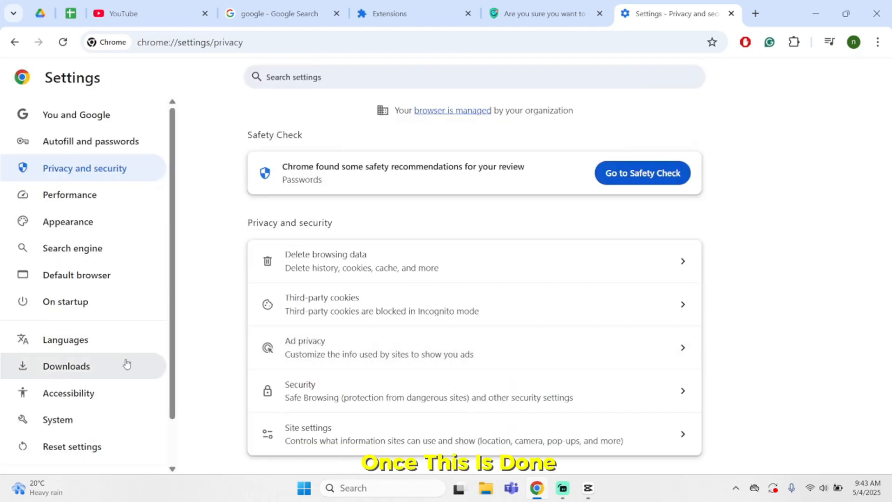
# Show the About Chrome page so the update check starts downloading the new version
pyautogui.scroll(-3)
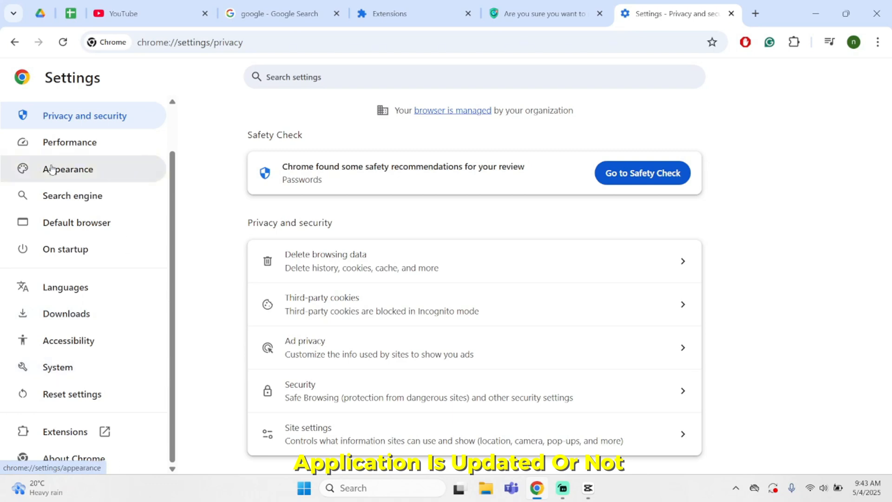
pyautogui.click(73, 459)
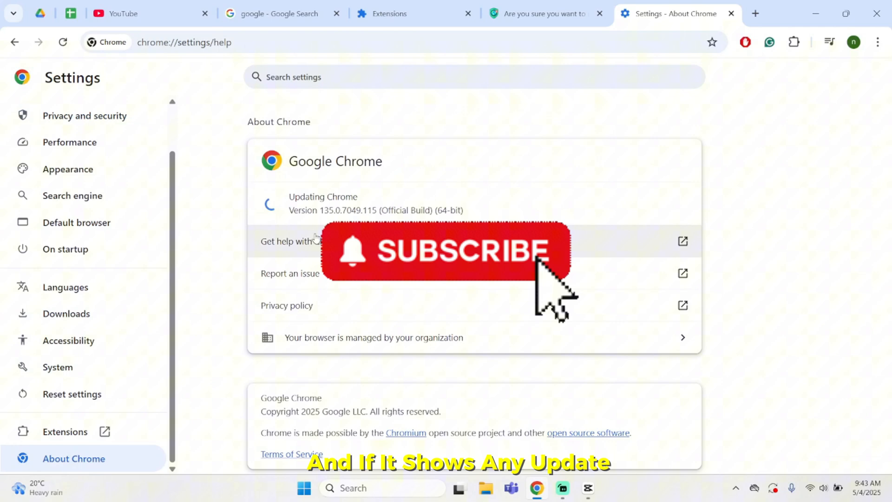
pyautogui.click(464, 257)
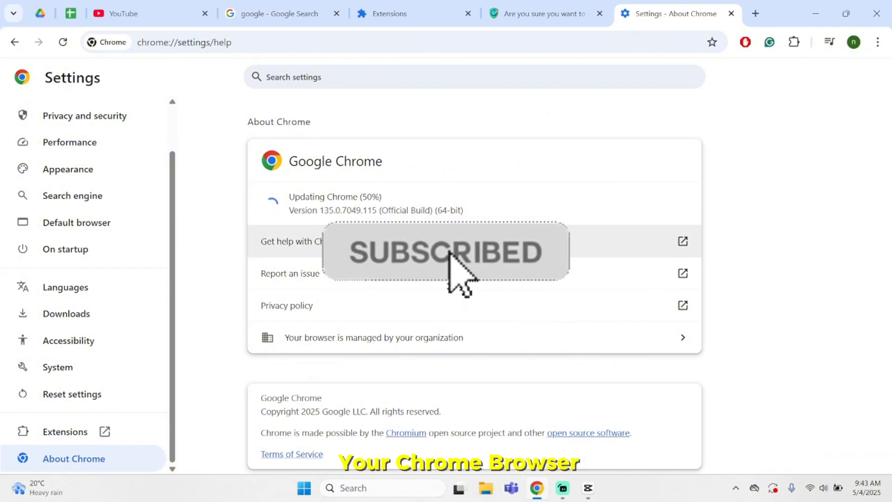